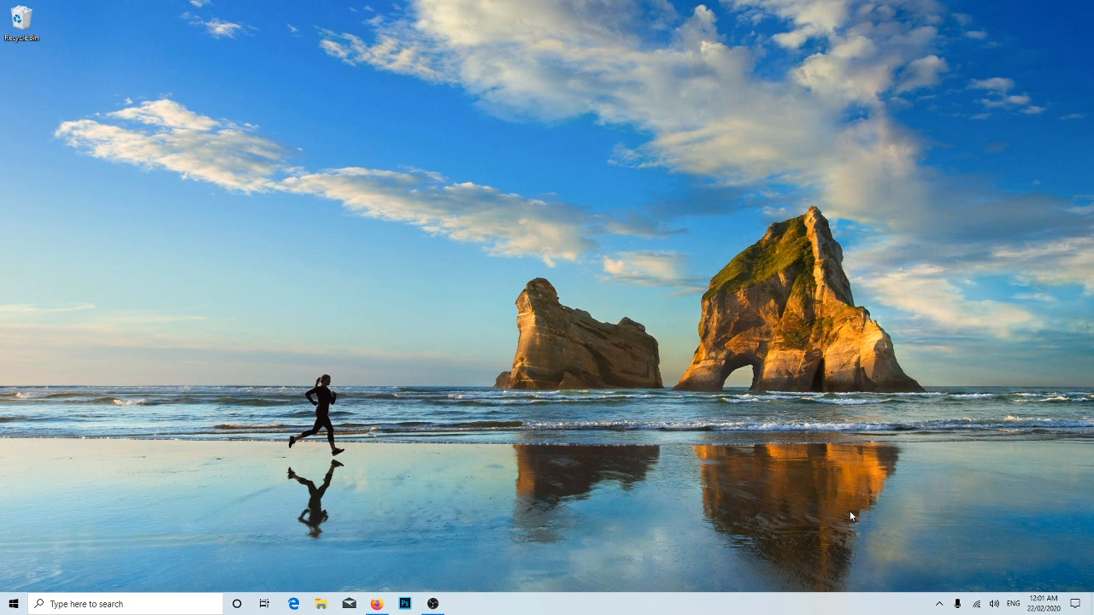
mouse_move(817, 451)
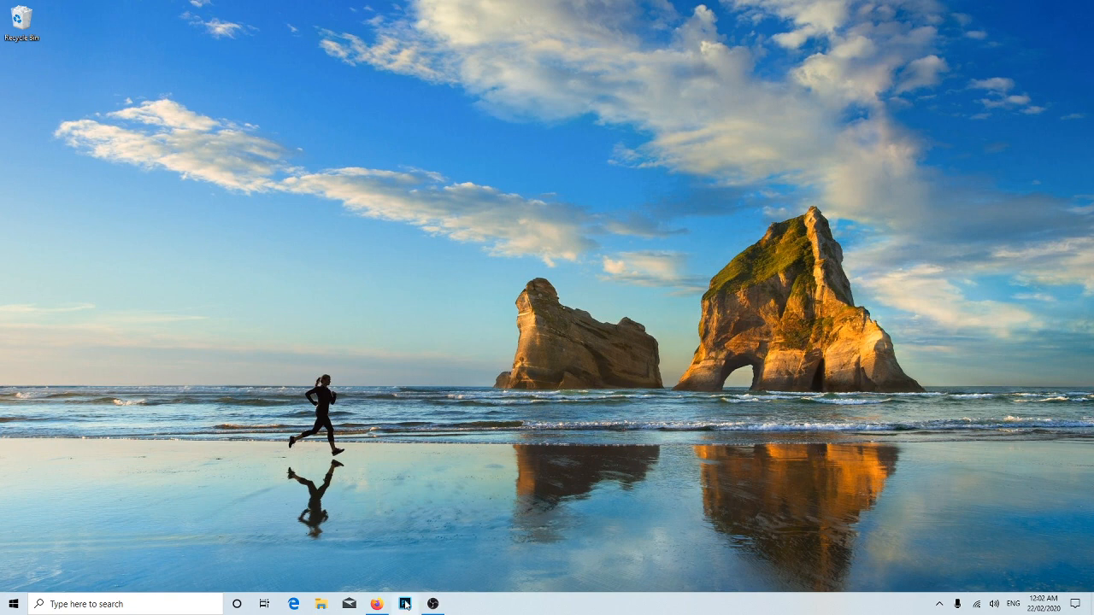
- Launch Photoshop from the taskbar and let the Dutch home screen load
left_click(416, 605)
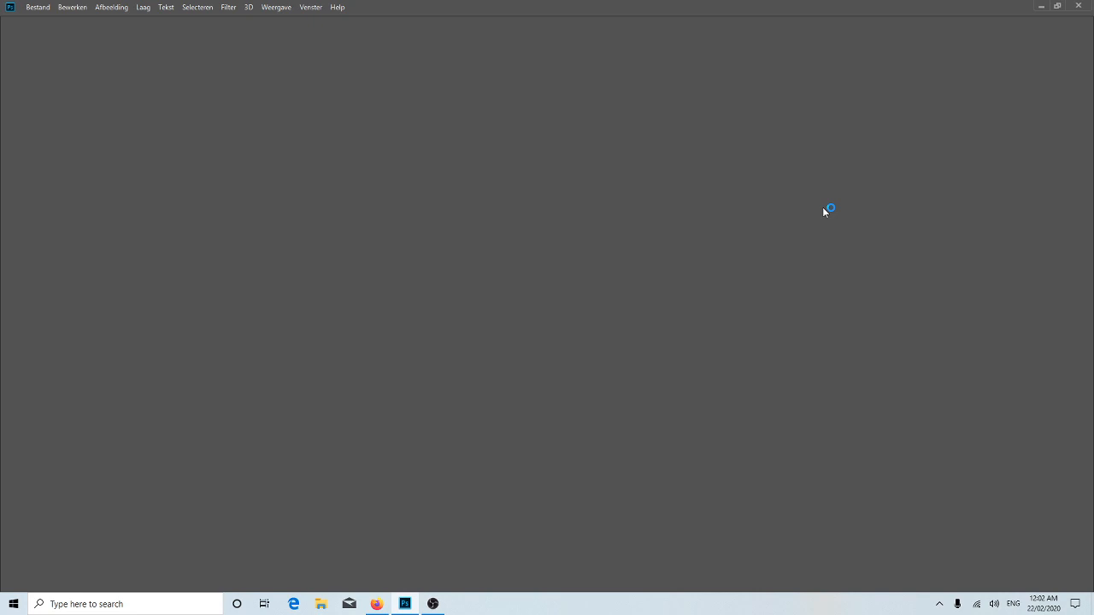
mouse_move(728, 195)
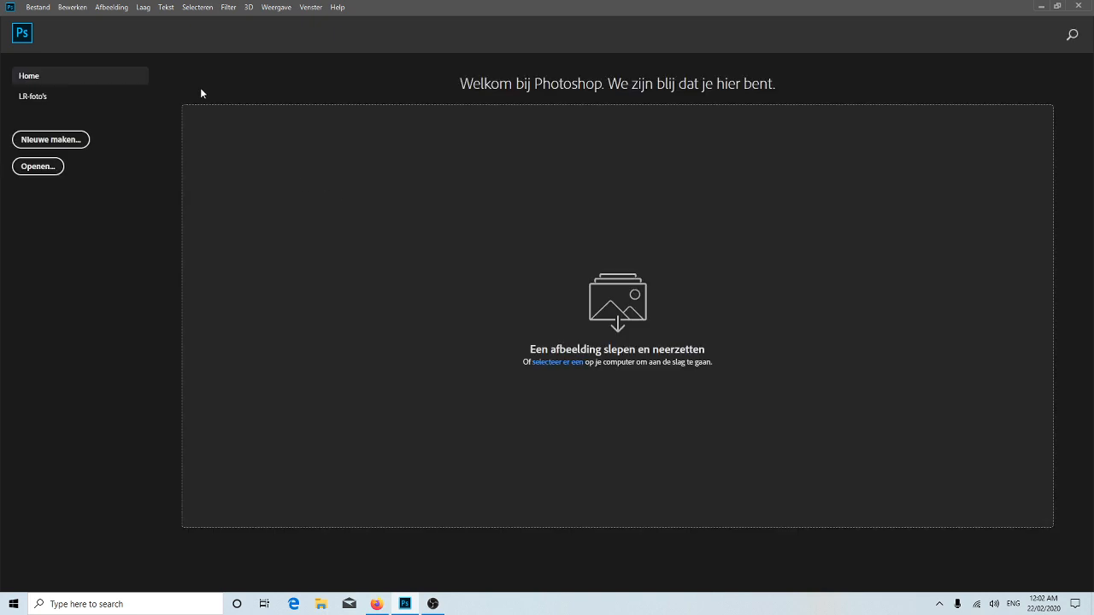
mouse_move(250, 38)
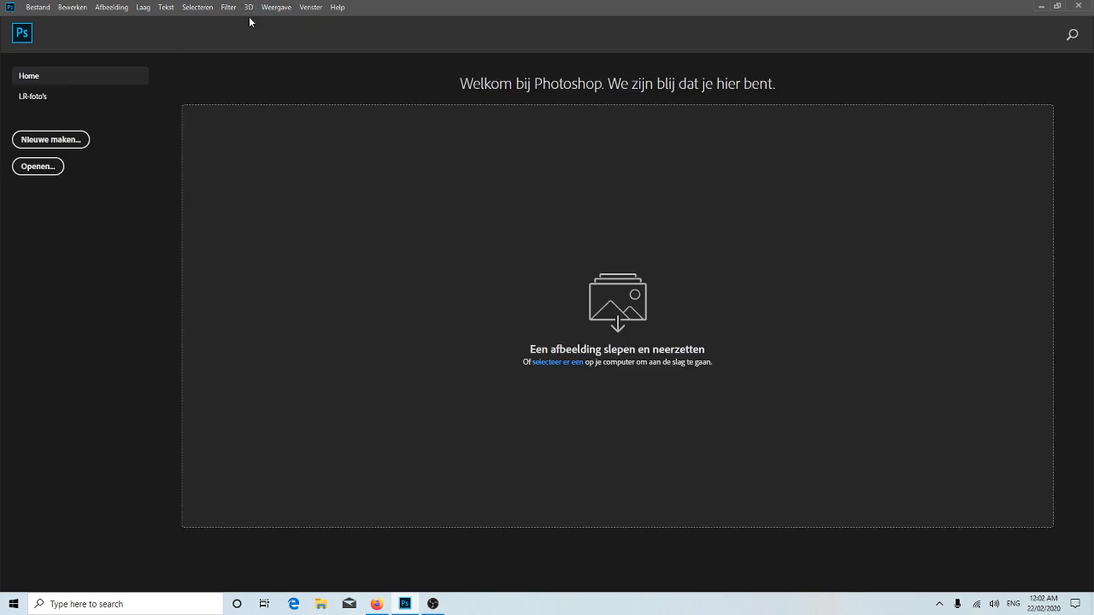
mouse_move(342, 17)
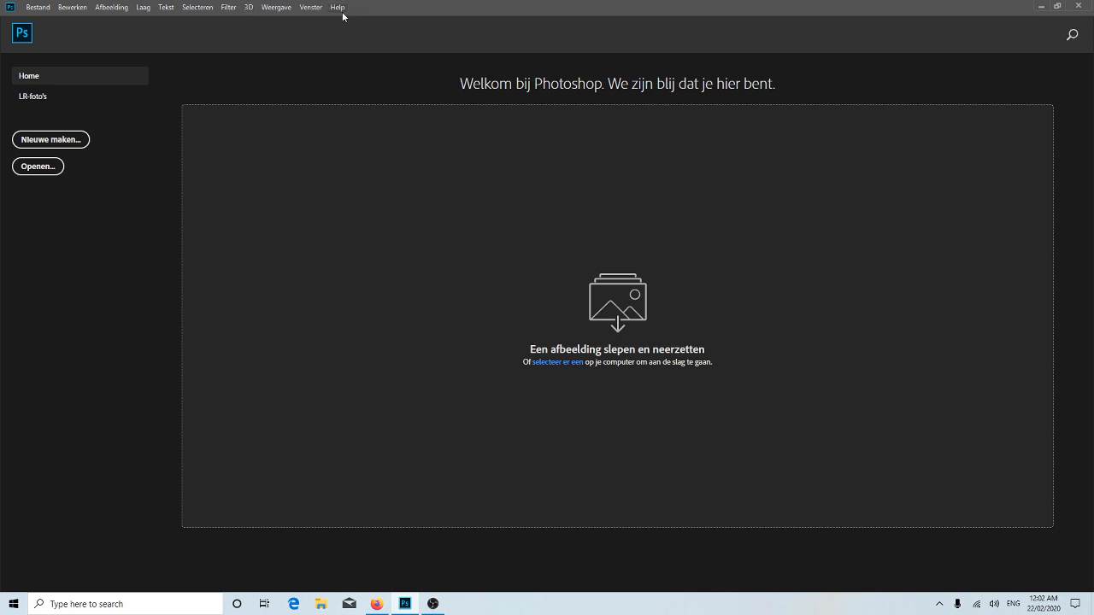
mouse_move(468, 135)
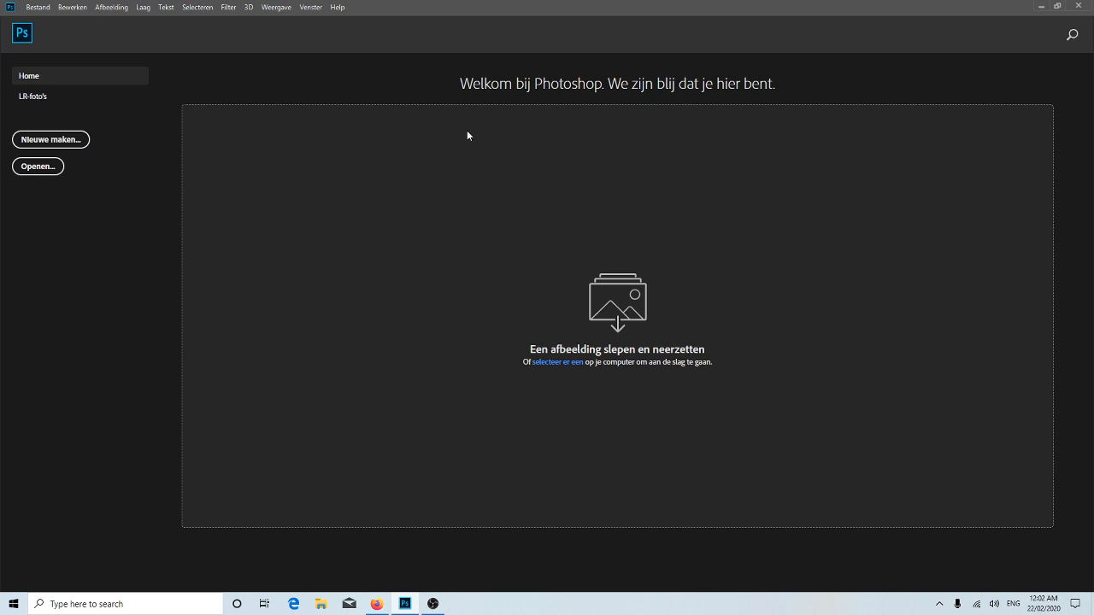
left_click(41, 10)
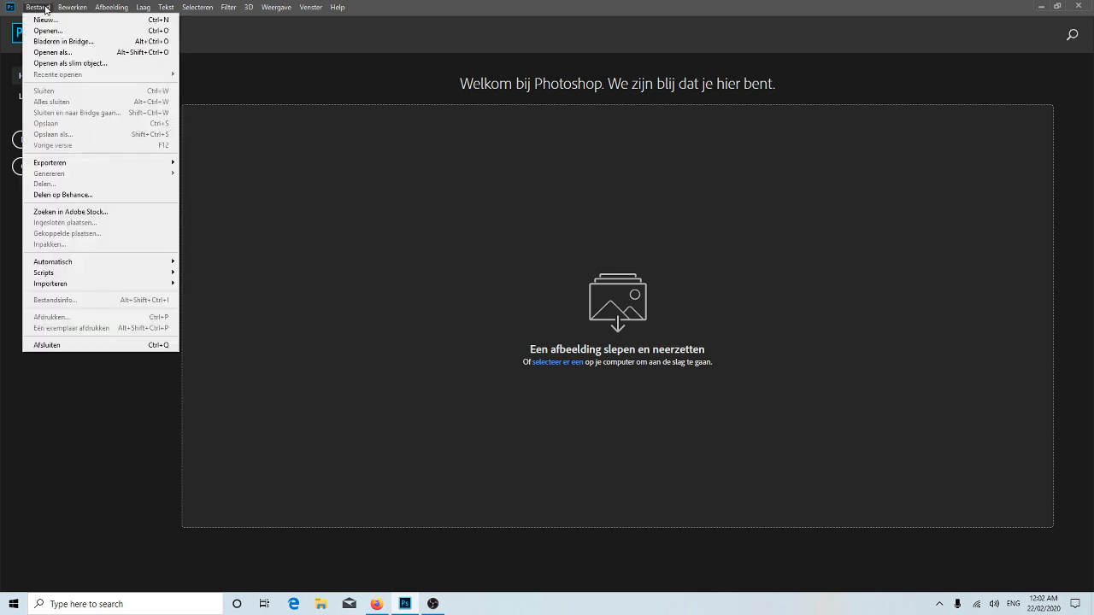
mouse_move(82, 40)
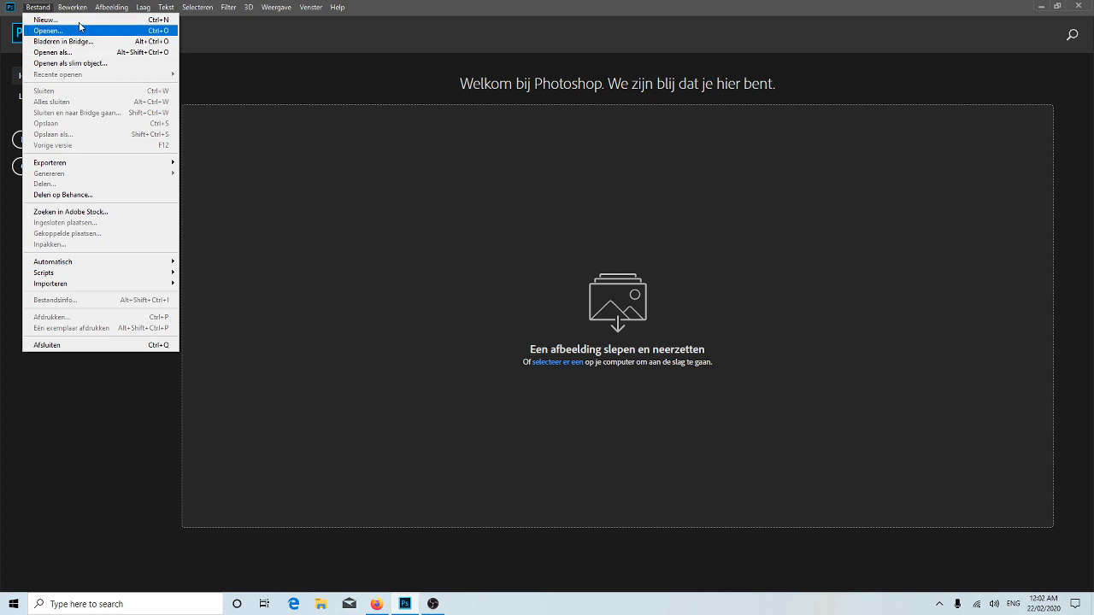
left_click(127, 7)
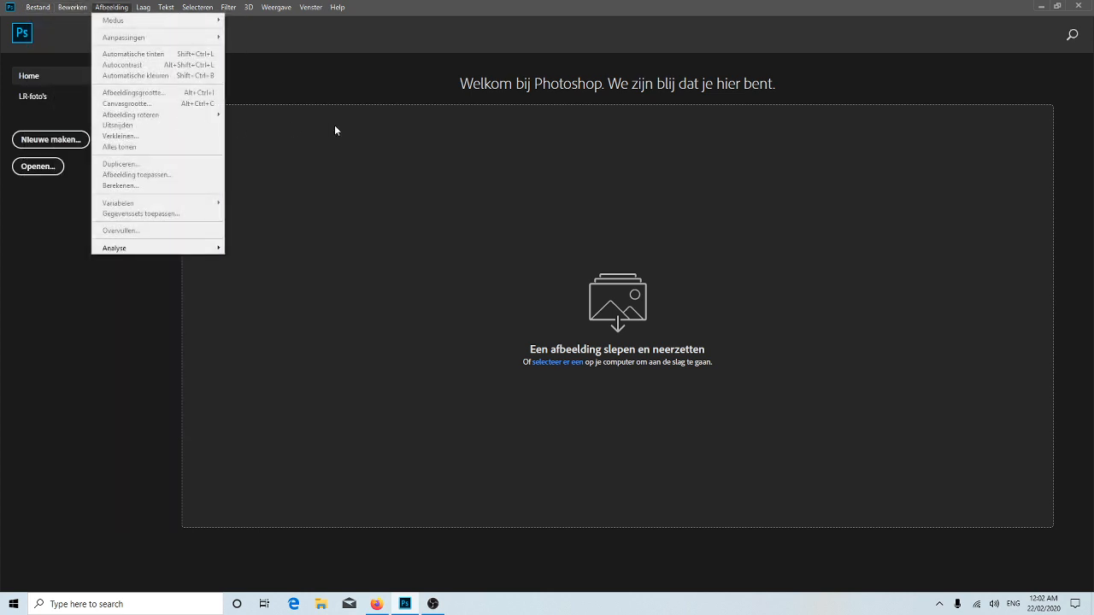
left_click(335, 130)
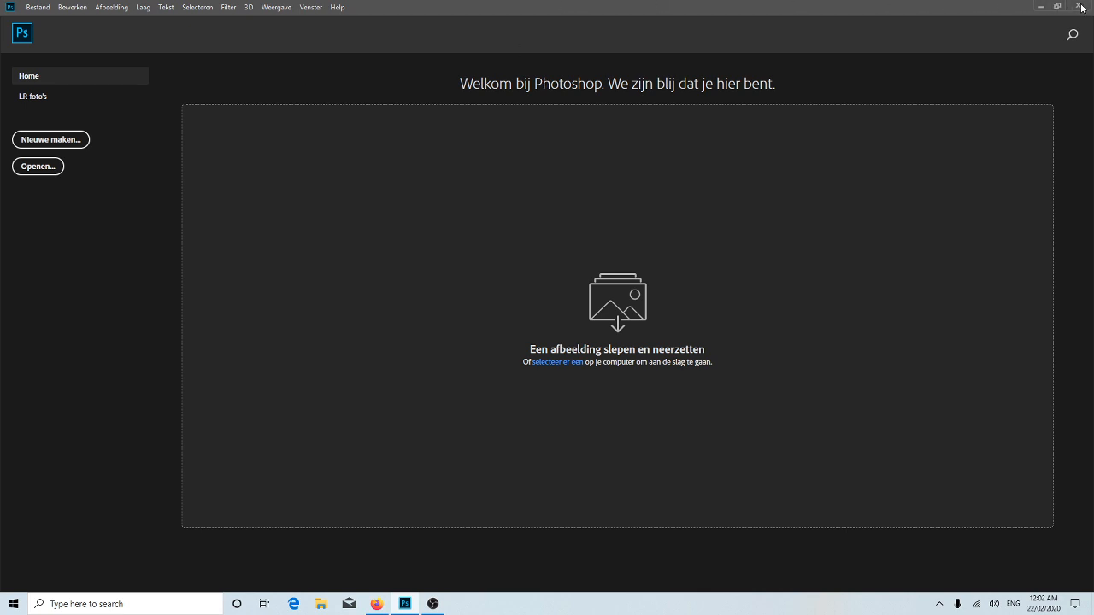
- Hide Photoshop and browse This PC to the OS (C:) drive in File Explorer
left_click(1080, 7)
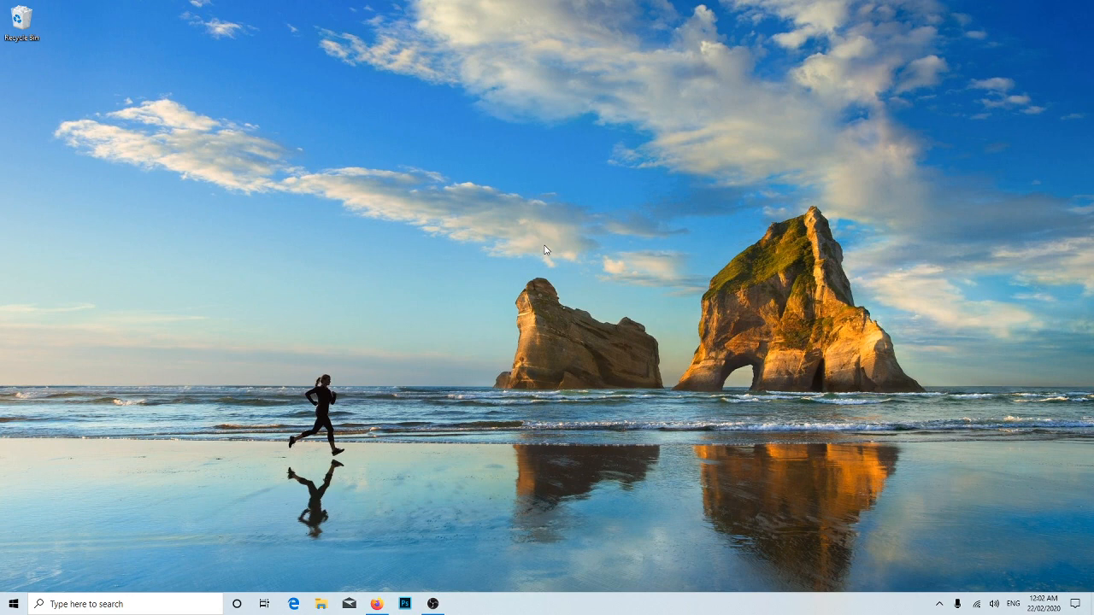
mouse_move(332, 342)
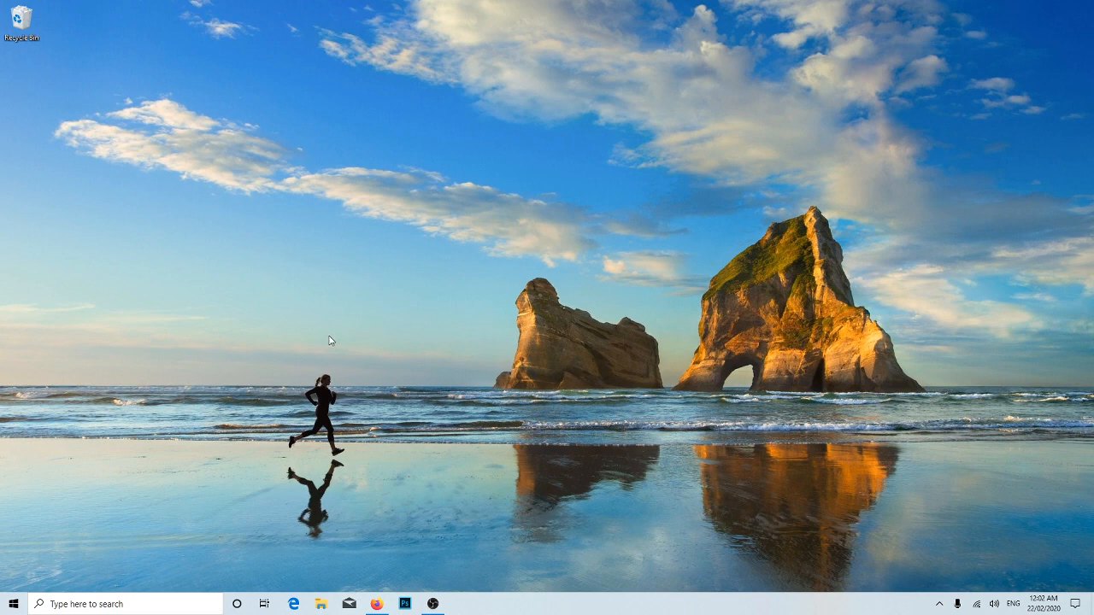
left_click(322, 603)
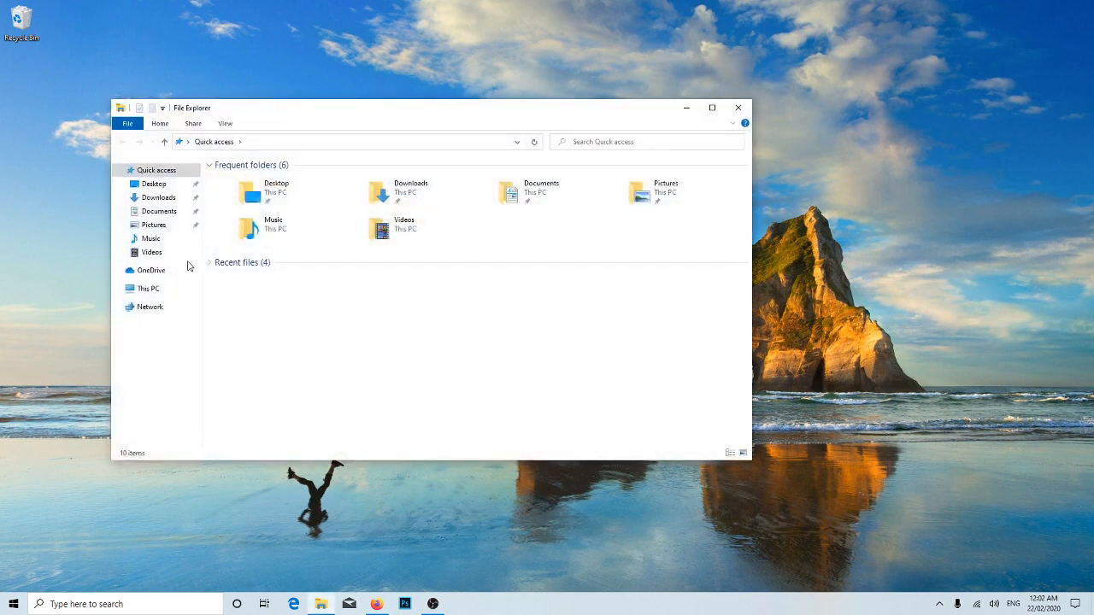
left_click(147, 287)
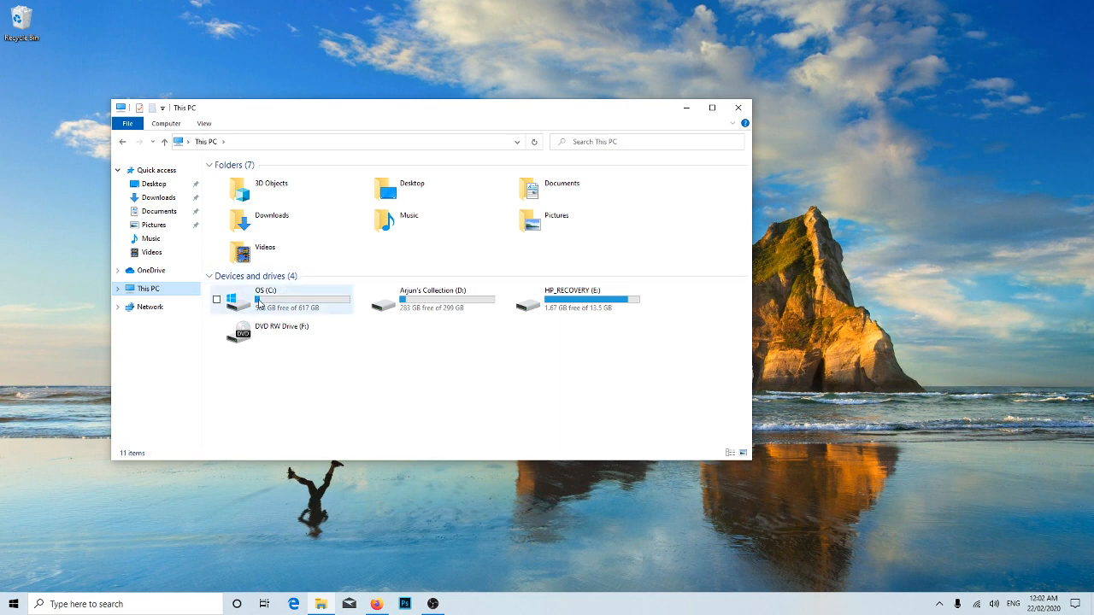
double_click(260, 299)
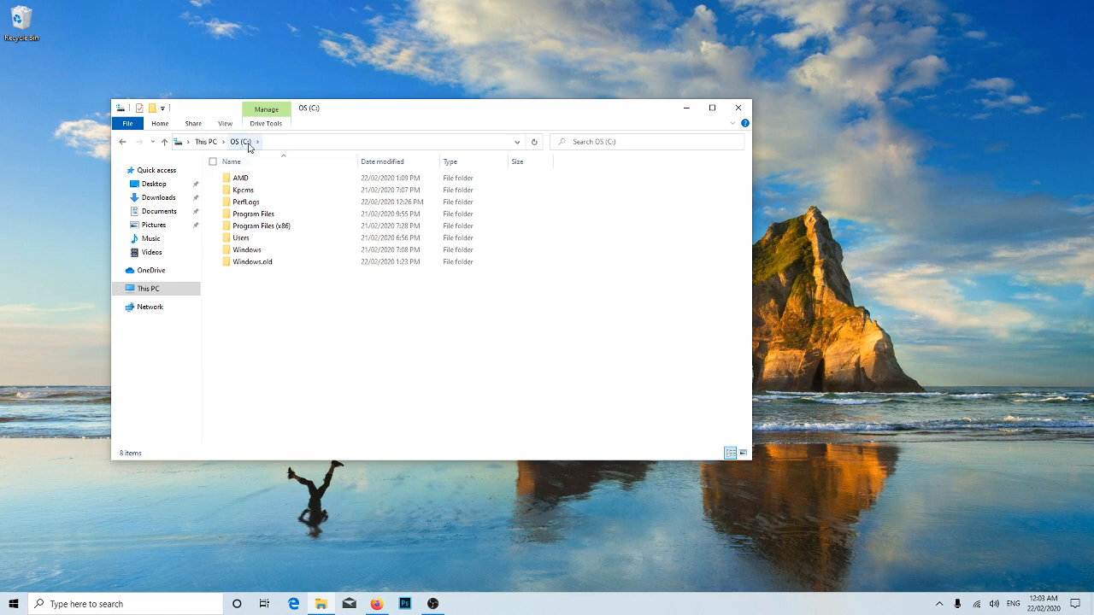
- Navigate into Program Files > Adobe > Adobe Photoshop CC 2020
left_click(253, 214)
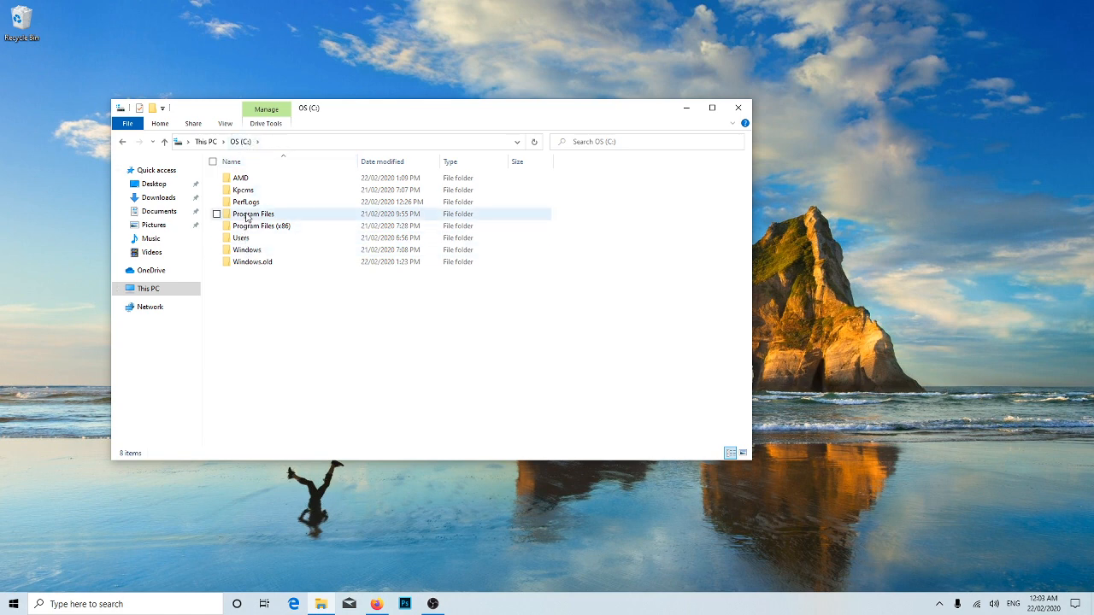
double_click(253, 214)
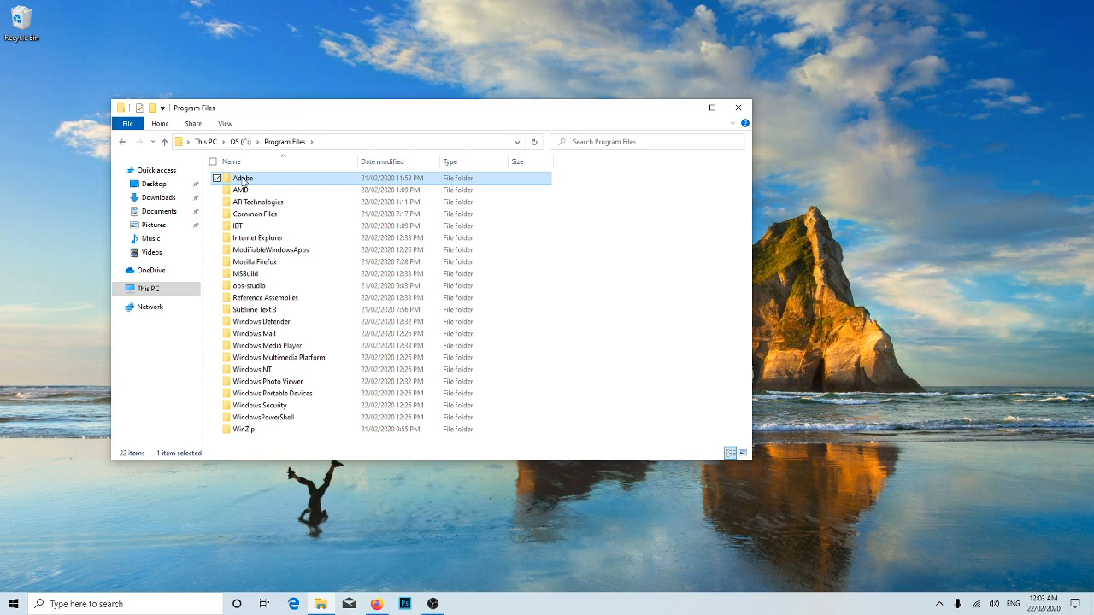
double_click(243, 178)
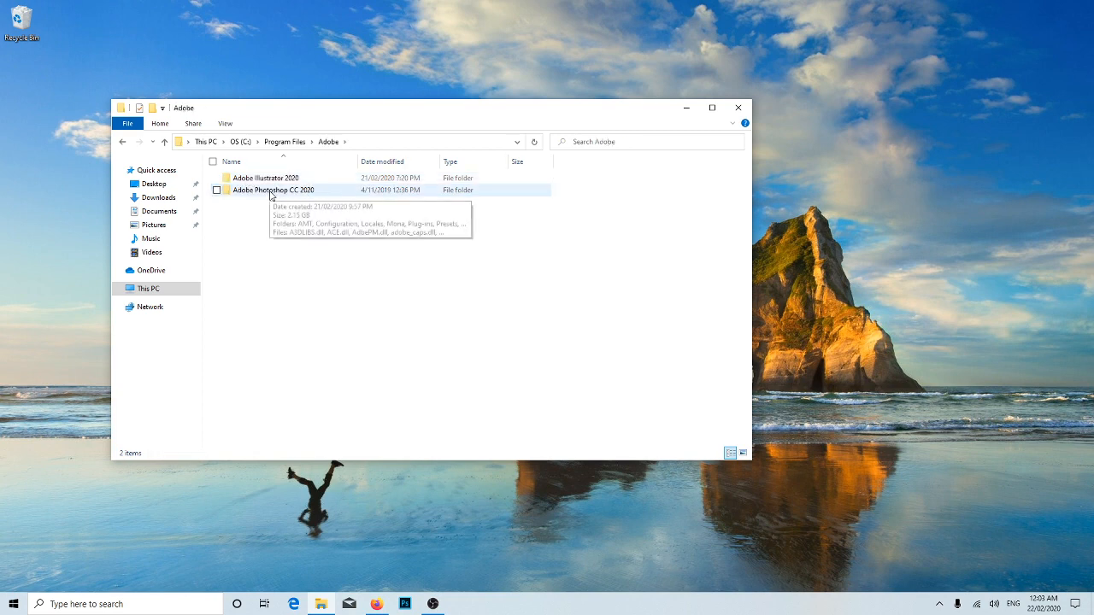
double_click(273, 189)
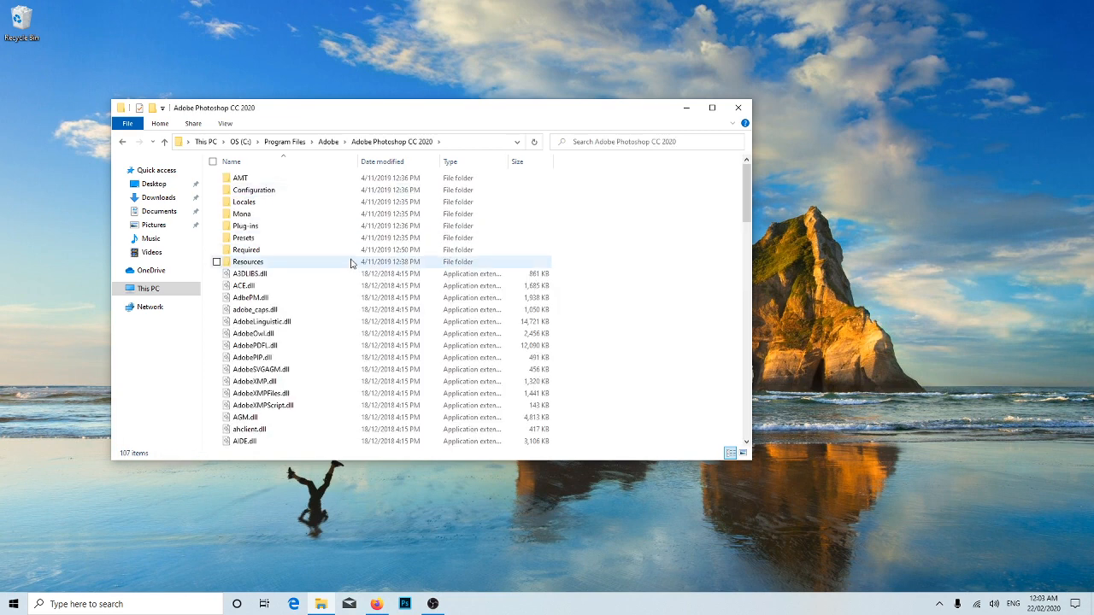
- Reach Locales > nl_NL > Support Files and select tw10428_Photoshop_nl_NL.dat
left_click(256, 274)
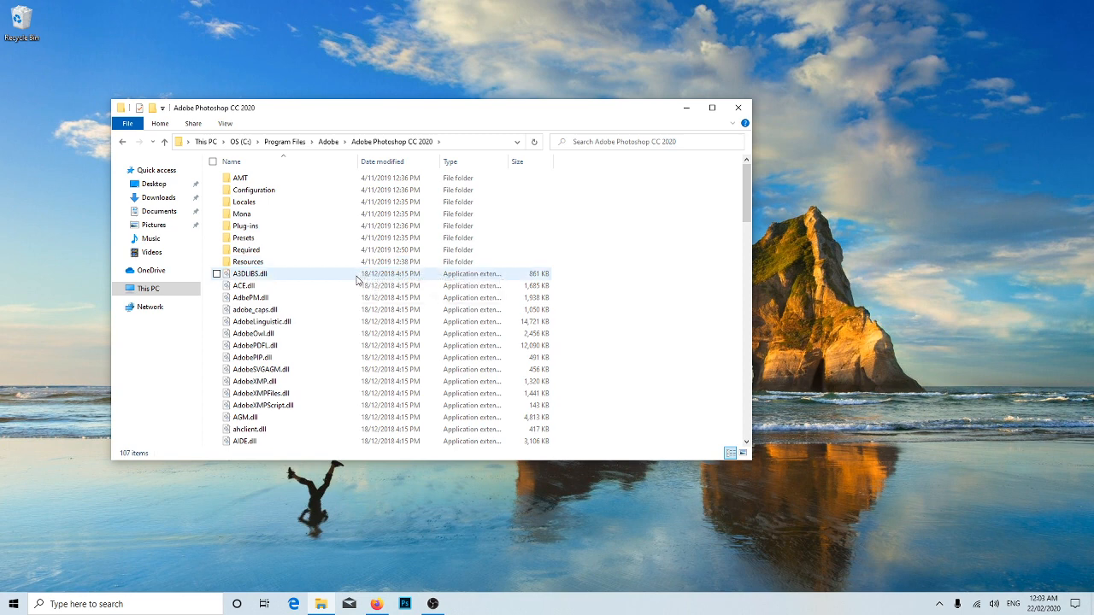
mouse_move(236, 201)
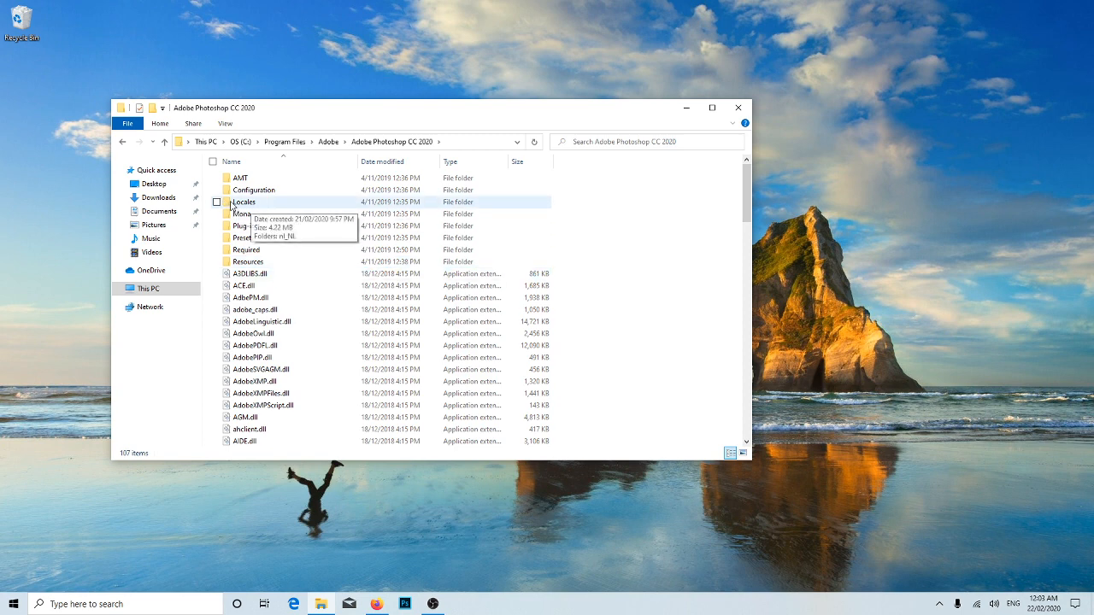
double_click(243, 201)
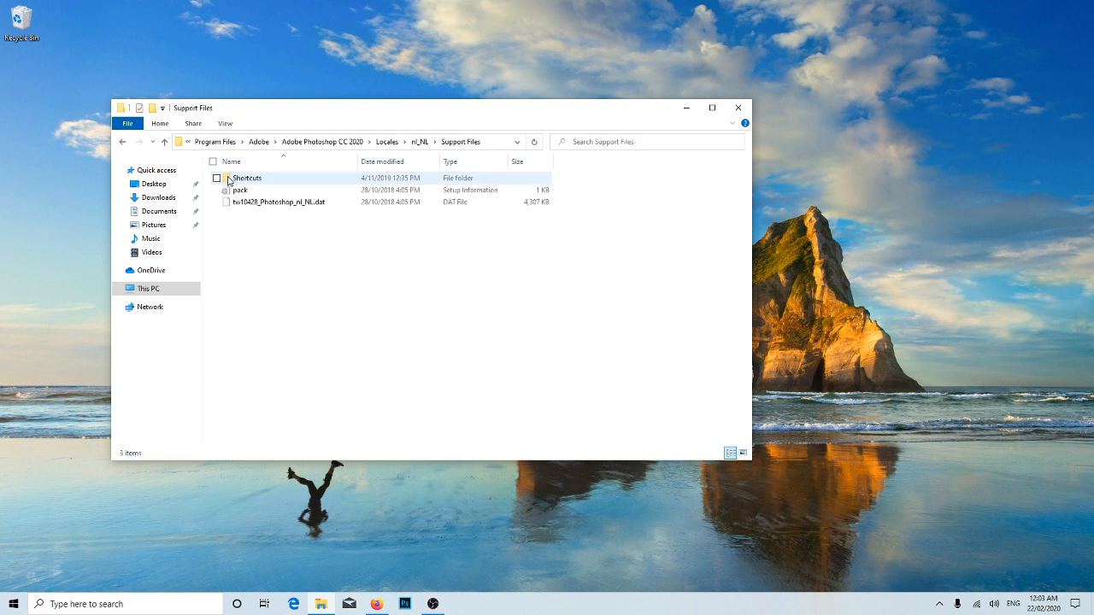
left_click(278, 202)
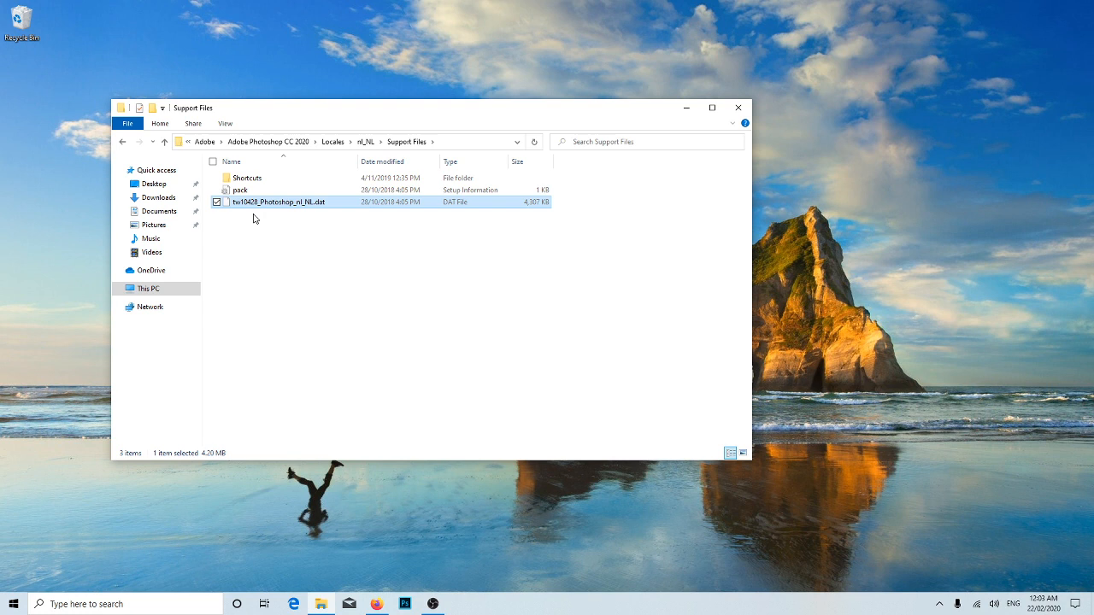
mouse_move(256, 210)
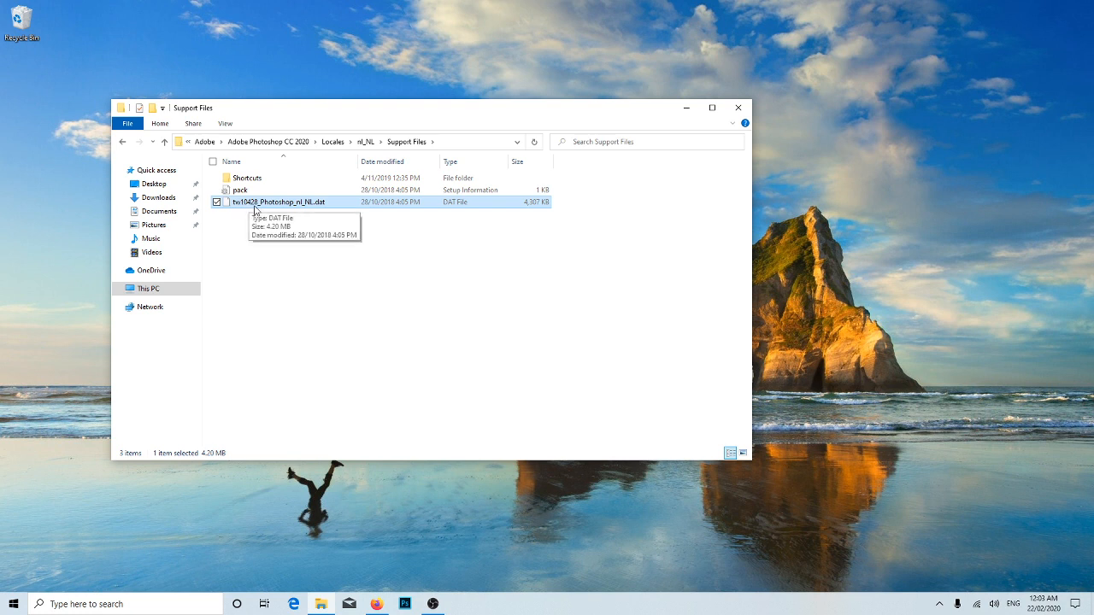
mouse_move(275, 209)
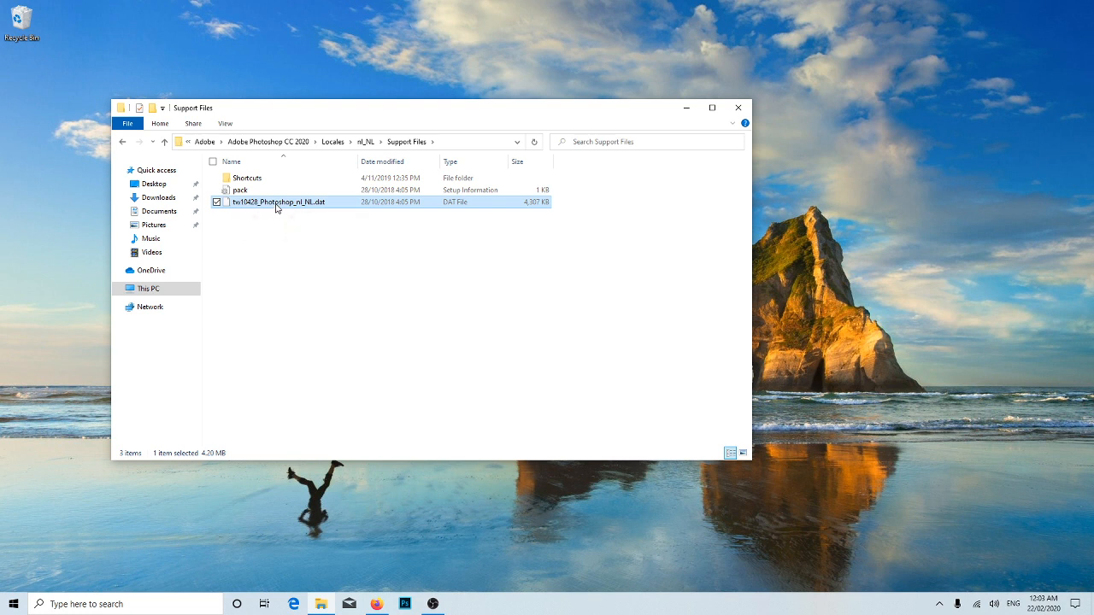
mouse_move(335, 207)
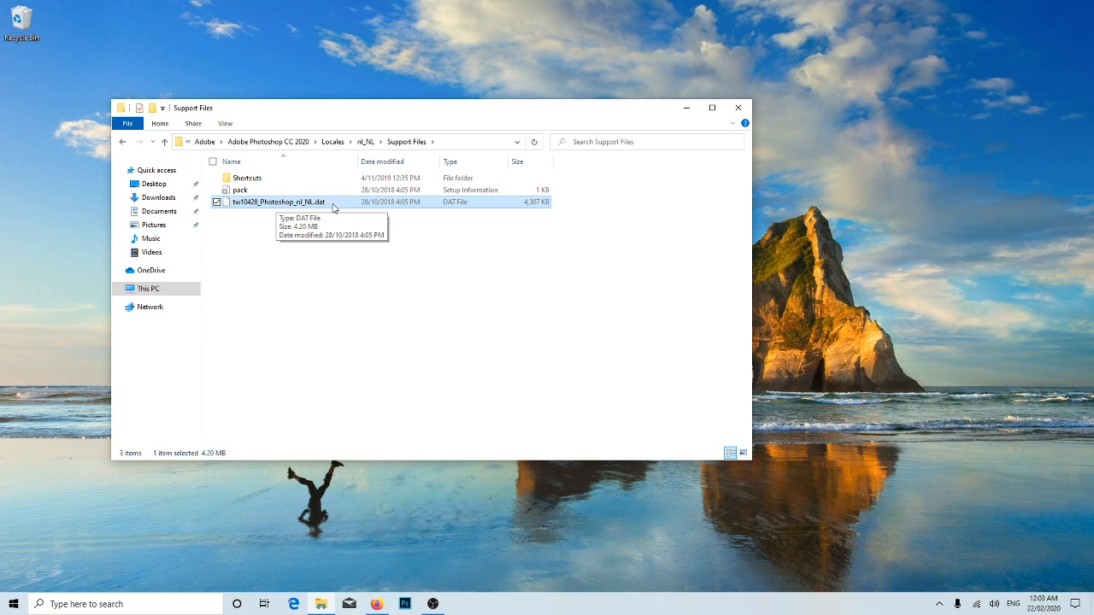
- Rename the Dutch .dat file with a 'change' prefix and close the folder window
right_click(282, 202)
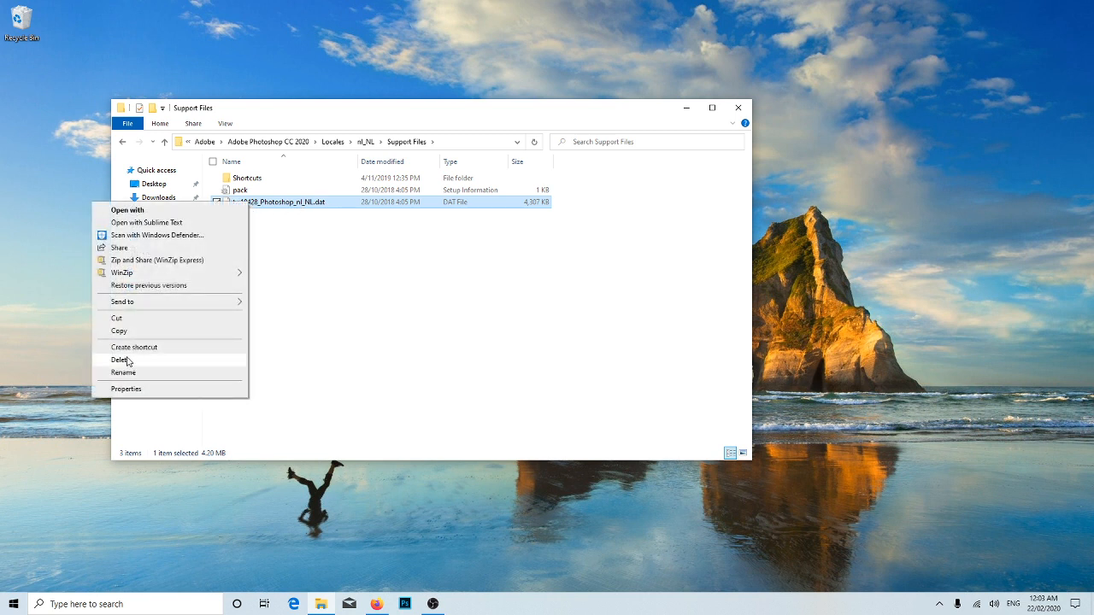
left_click(123, 373)
type("change")
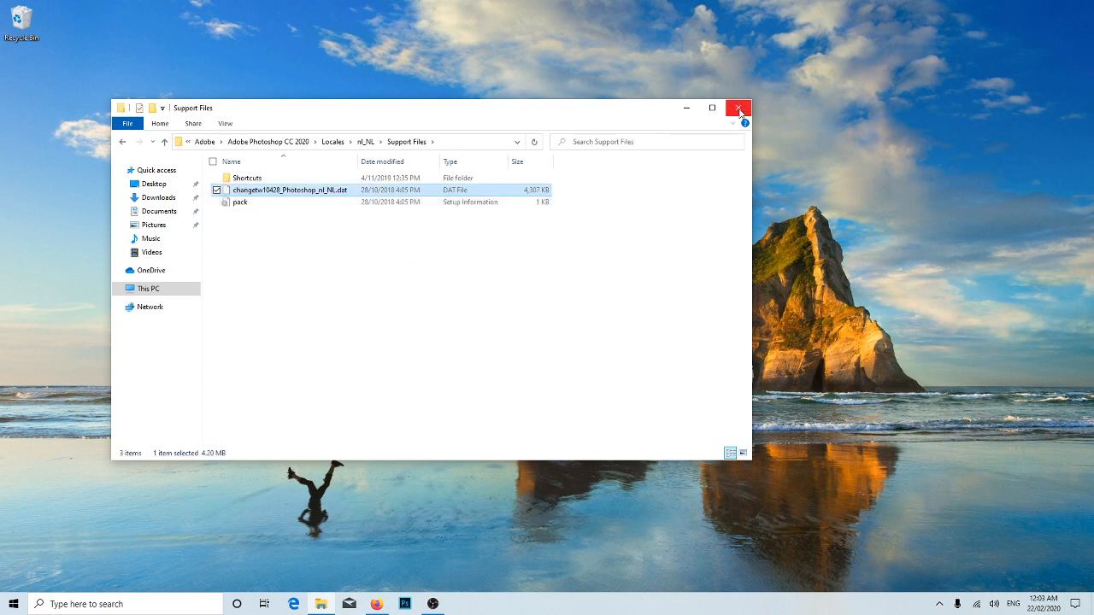
left_click(742, 109)
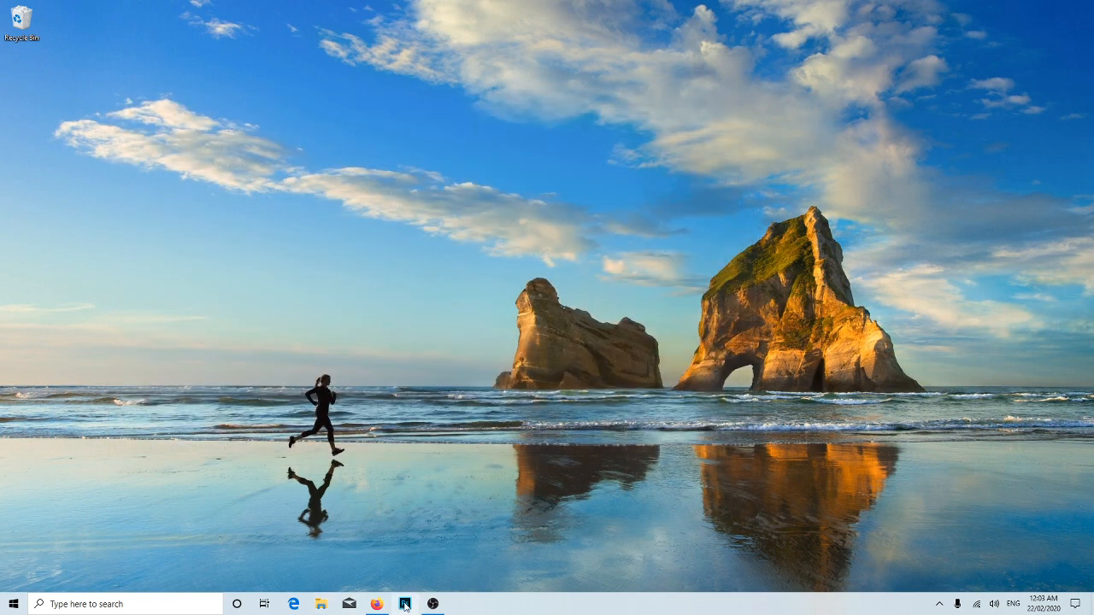
- Relaunch Photoshop to confirm the English home screen, then quit it
left_click(410, 606)
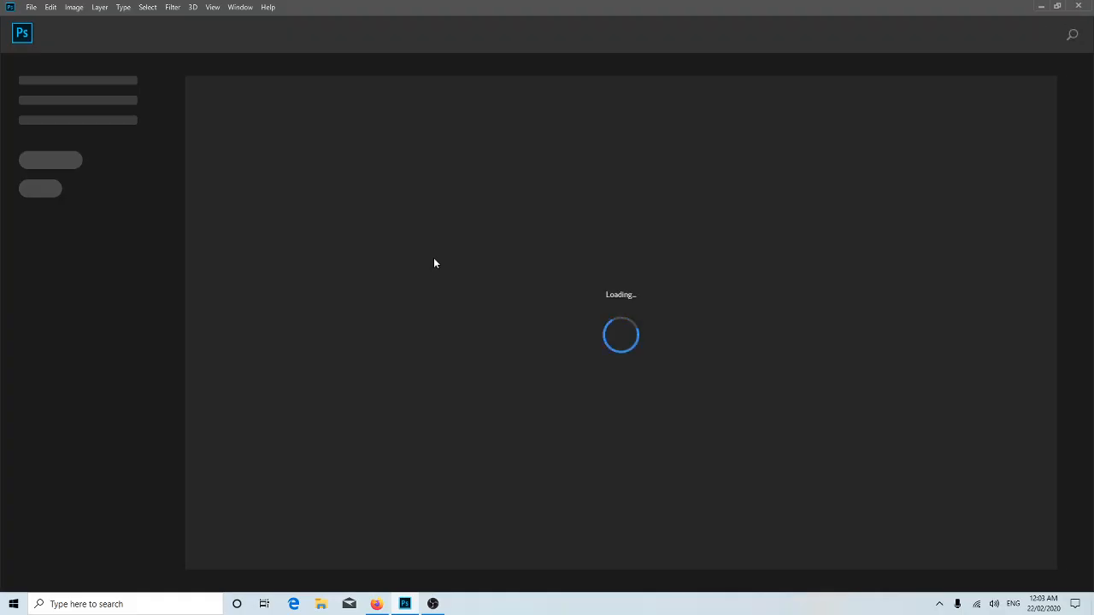
mouse_move(427, 287)
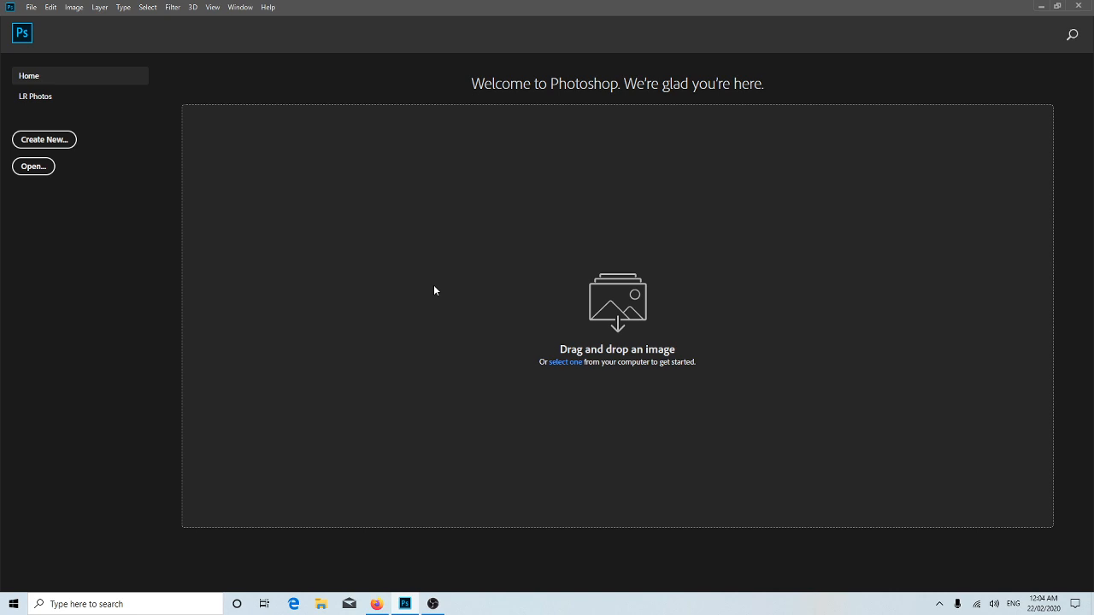
mouse_move(424, 286)
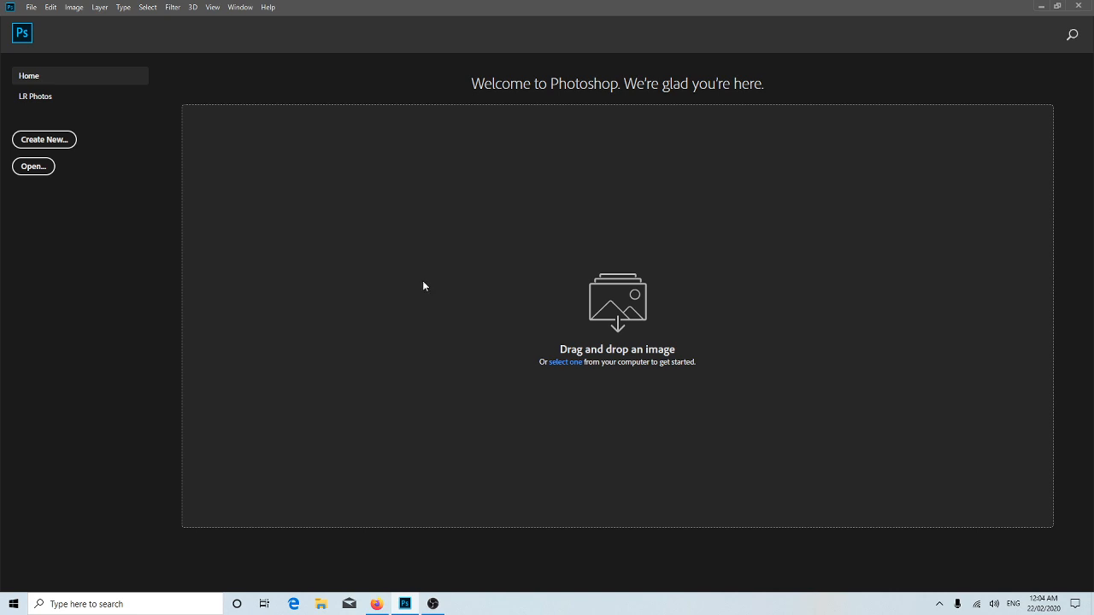
mouse_move(423, 294)
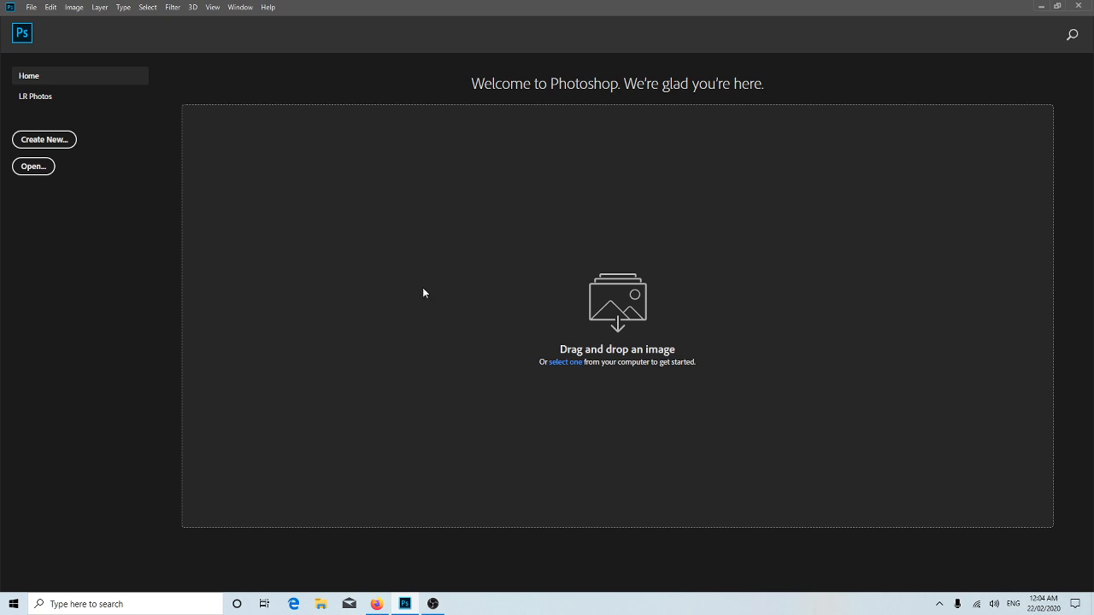
mouse_move(533, 237)
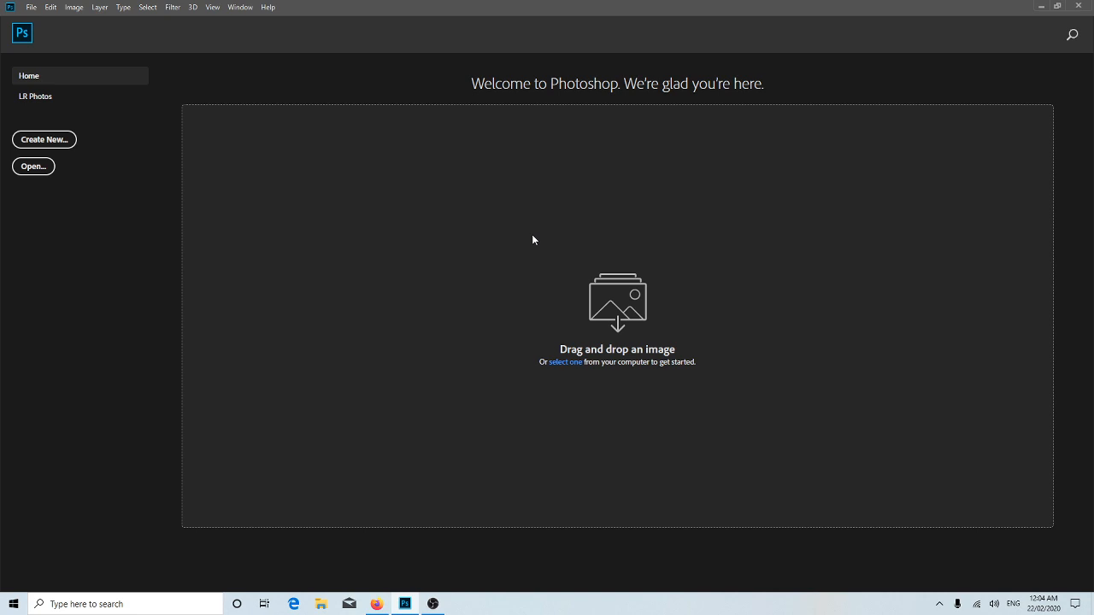
mouse_move(816, 263)
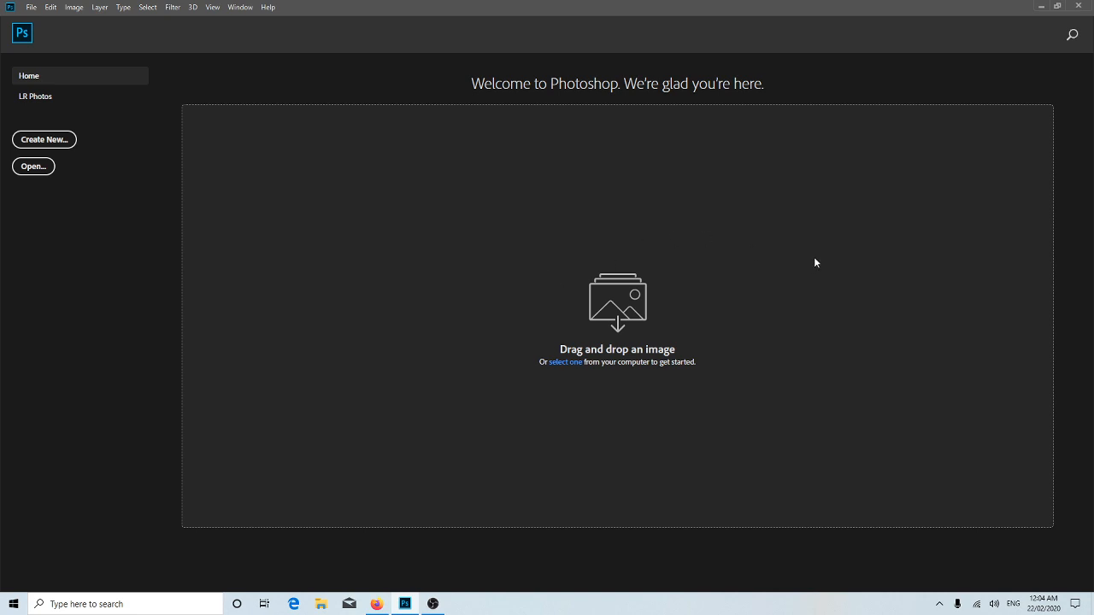
mouse_move(238, 19)
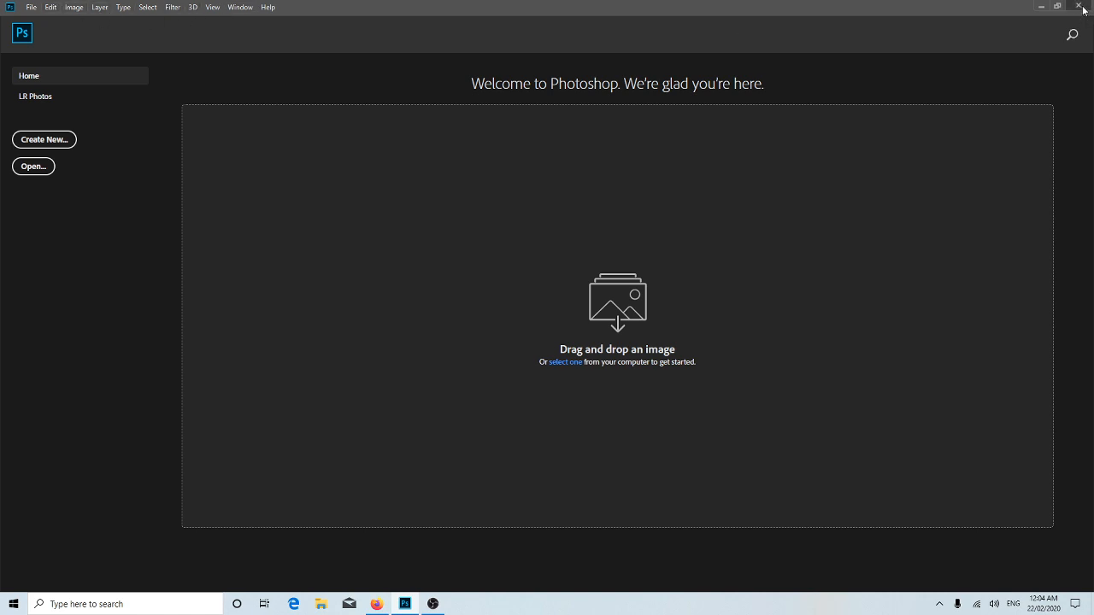
left_click(1083, 7)
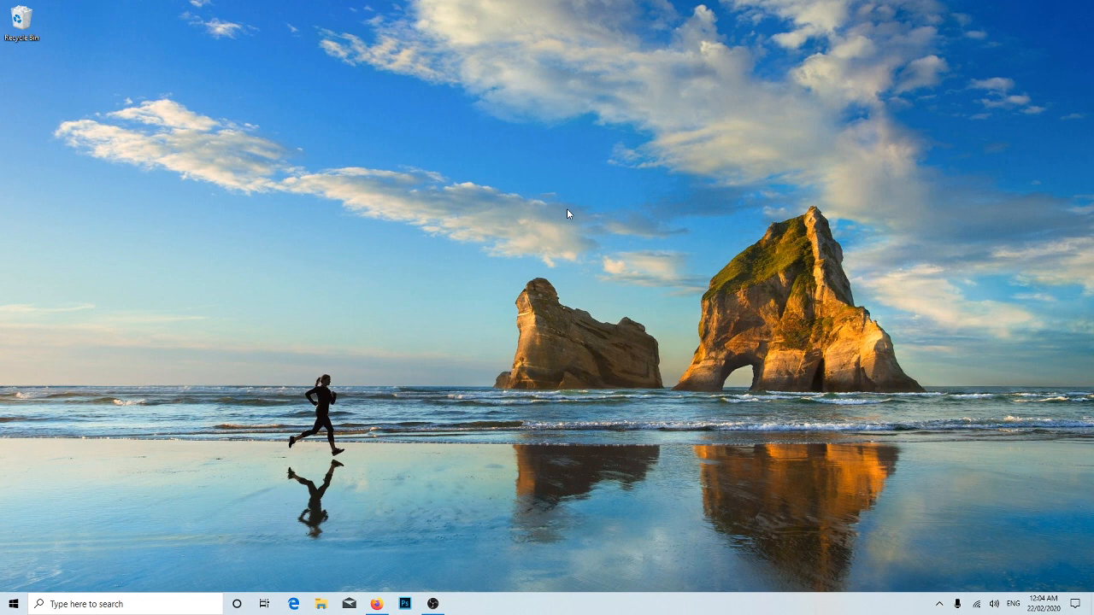
mouse_move(634, 249)
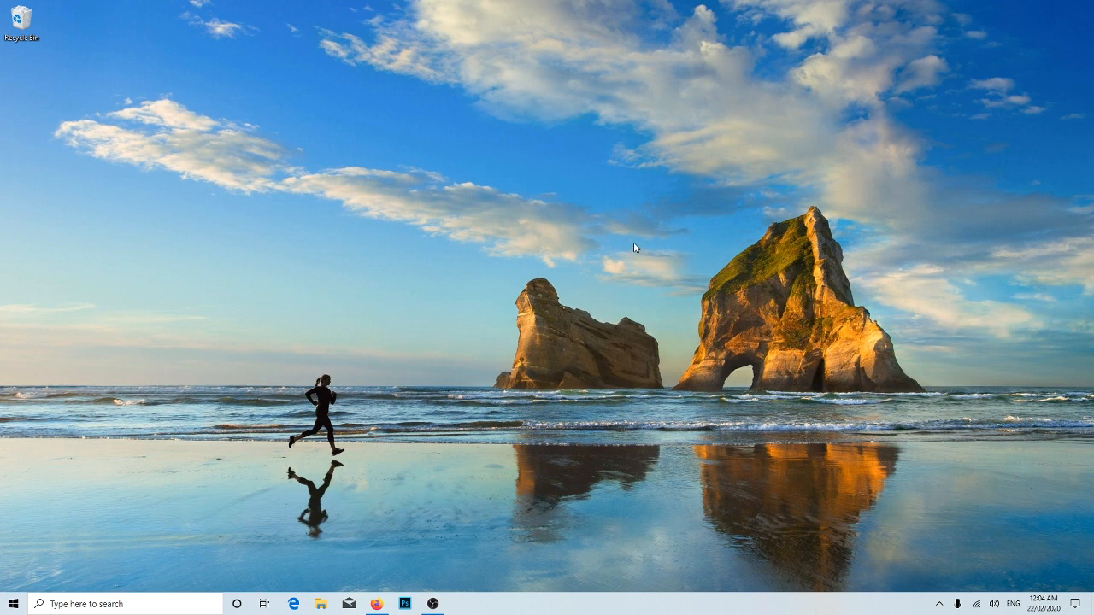
mouse_move(583, 255)
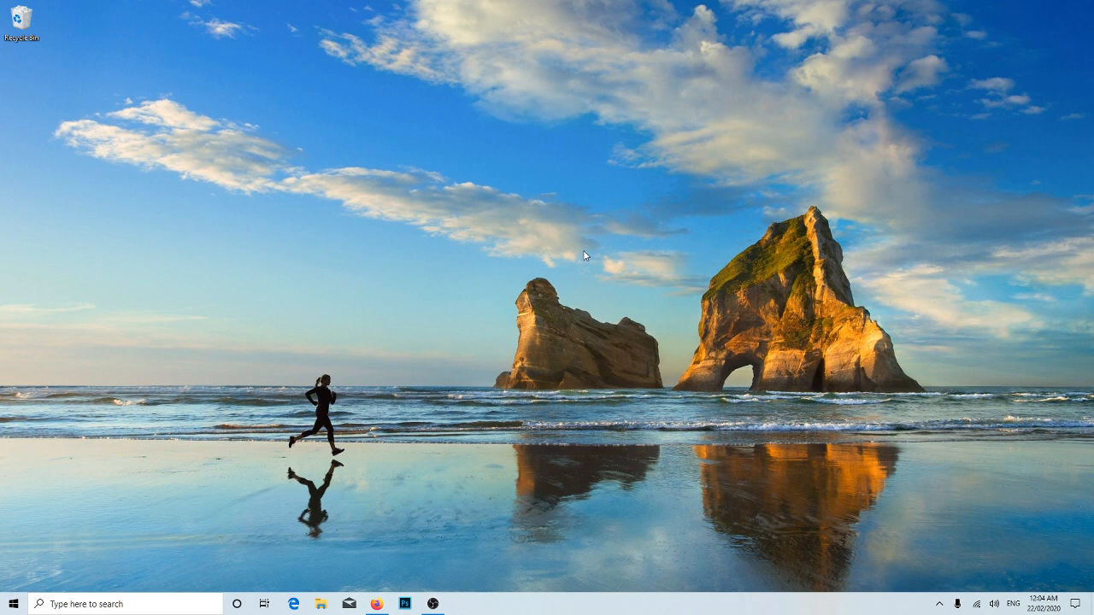
mouse_move(577, 260)
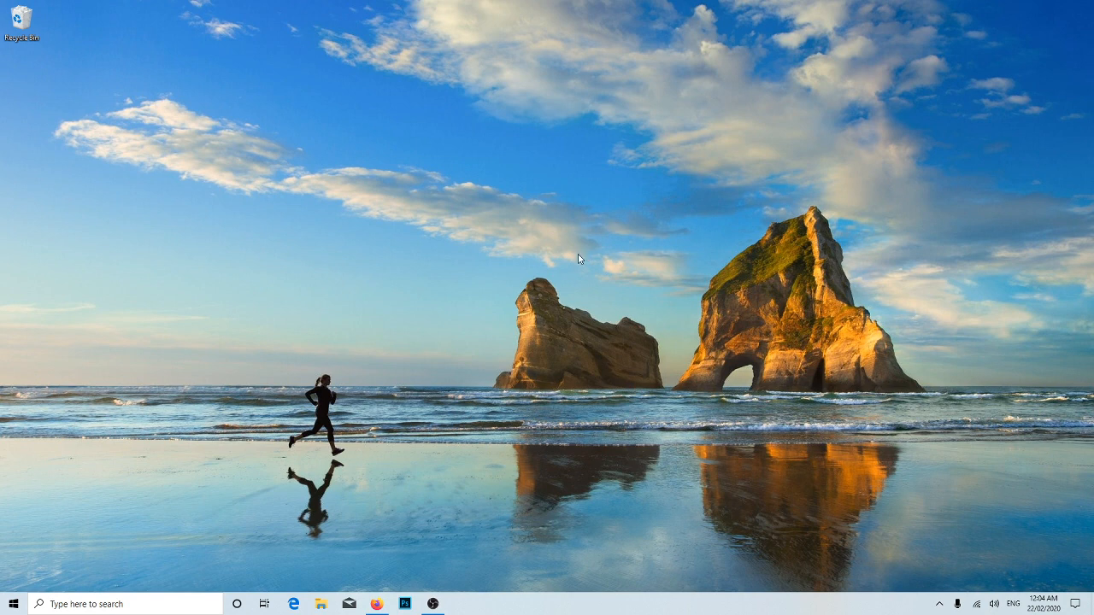